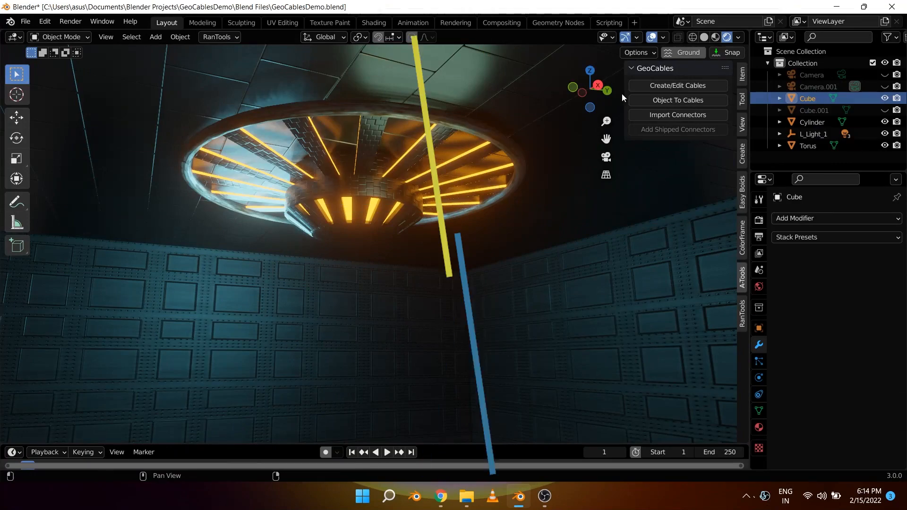
Create drooping cables around the ceiling ring light and add the shipped connectors
click(677, 85)
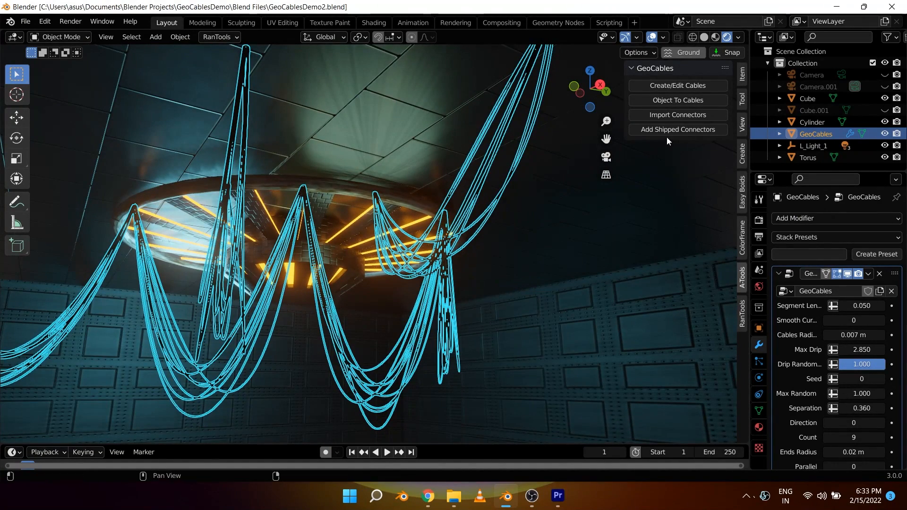
click(677, 115)
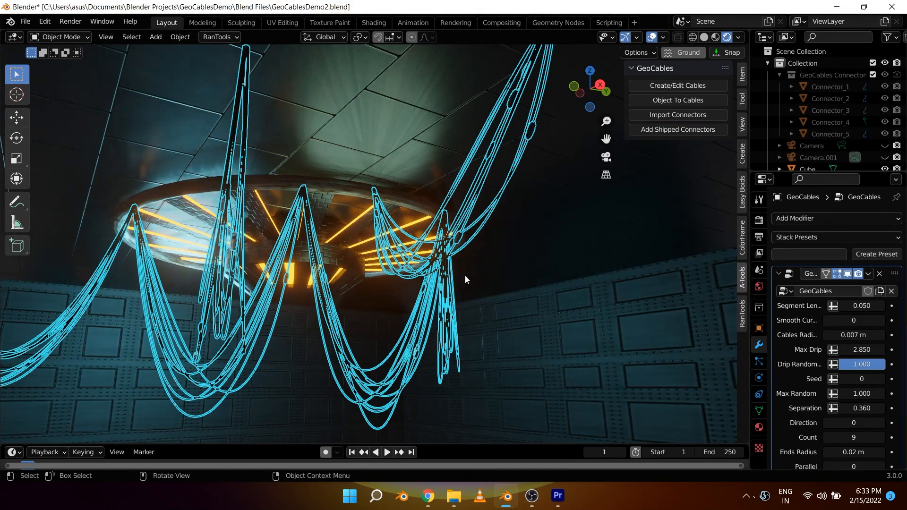
scroll(down, 3)
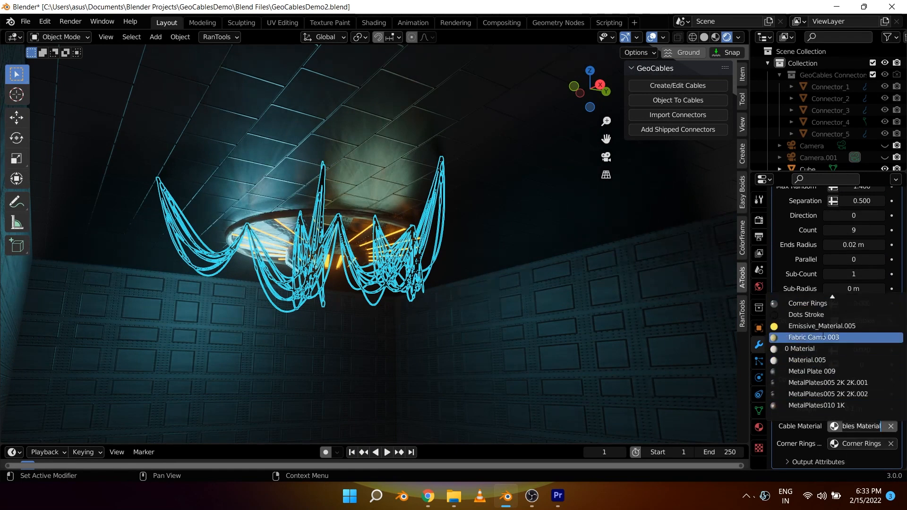
Set the cable material to Fabric Camo 003 and show the cable generator settings
click(373, 22)
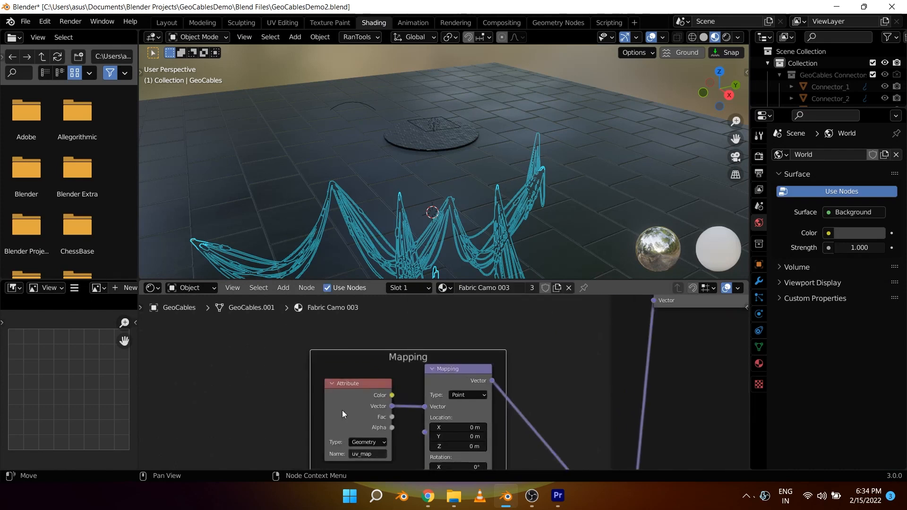
click(758, 281)
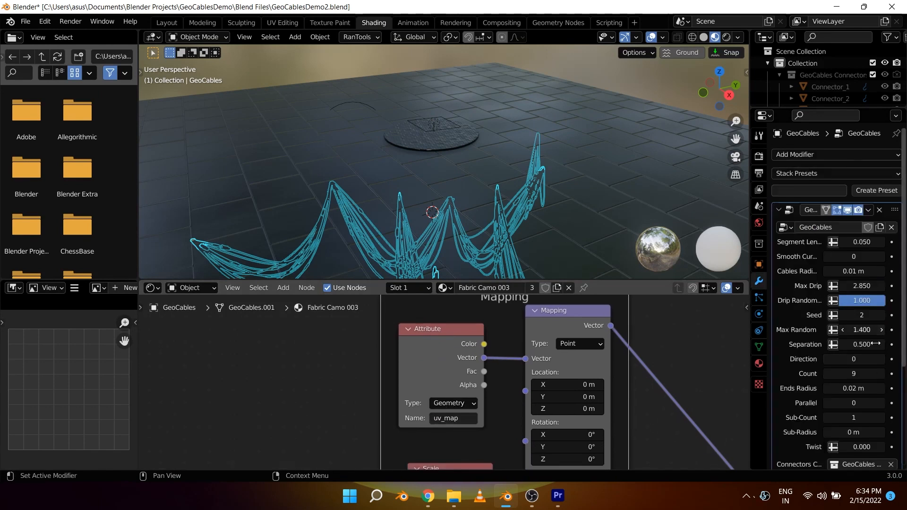
scroll(down, 3)
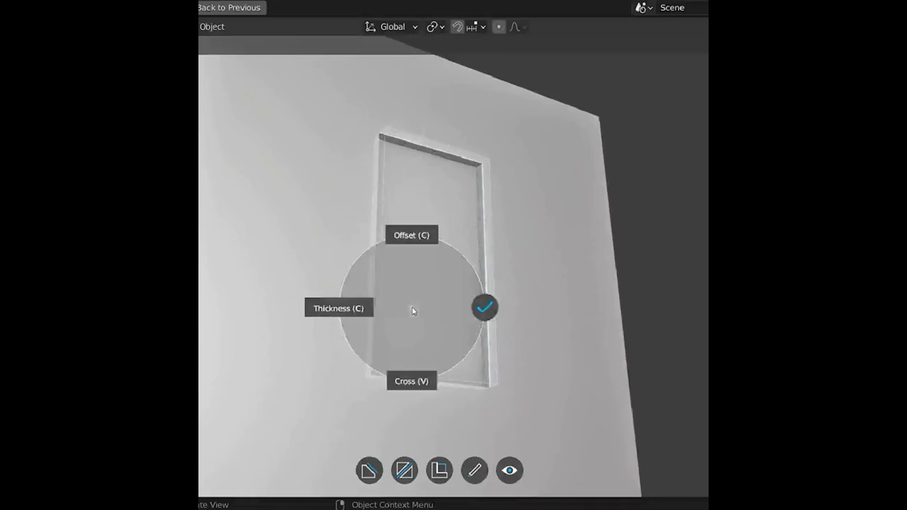
Cut a Fluent rectangle into the grey wall and adjust its thickness
click(485, 307)
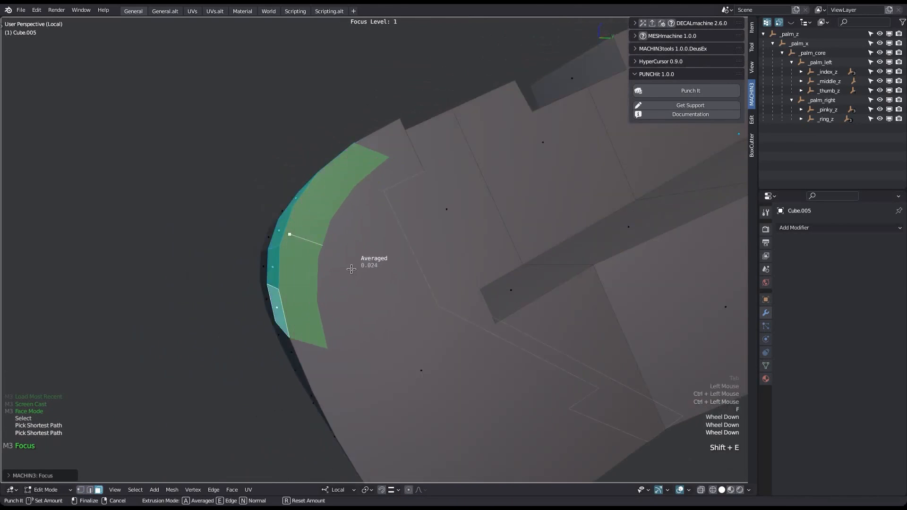
Extrude the curved face strip outward with PunchIt in Averaged mode
key(n)
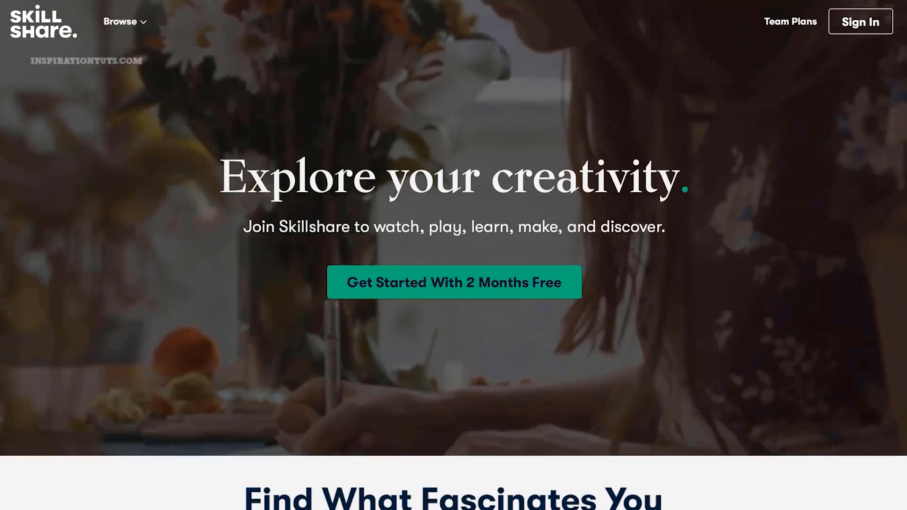
Scroll through the Skillshare homepage and the Blender class results
scroll(down, 3)
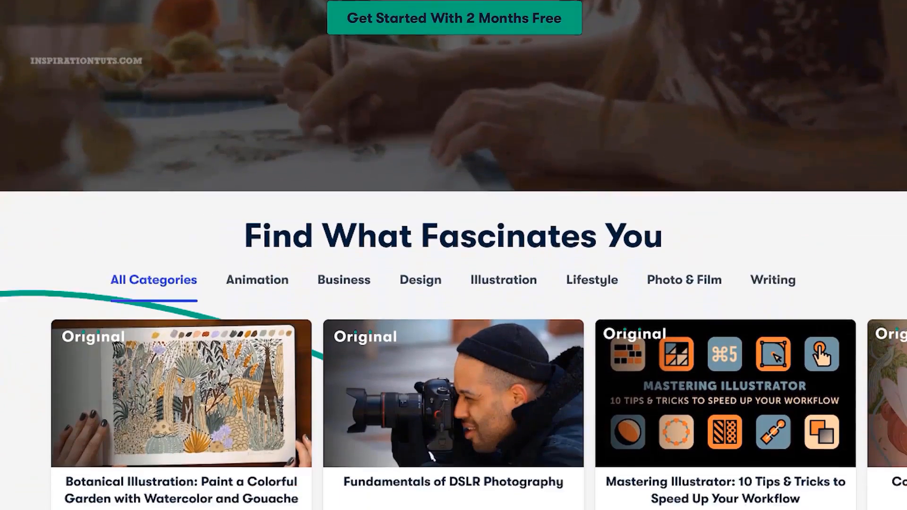
scroll(down, 3)
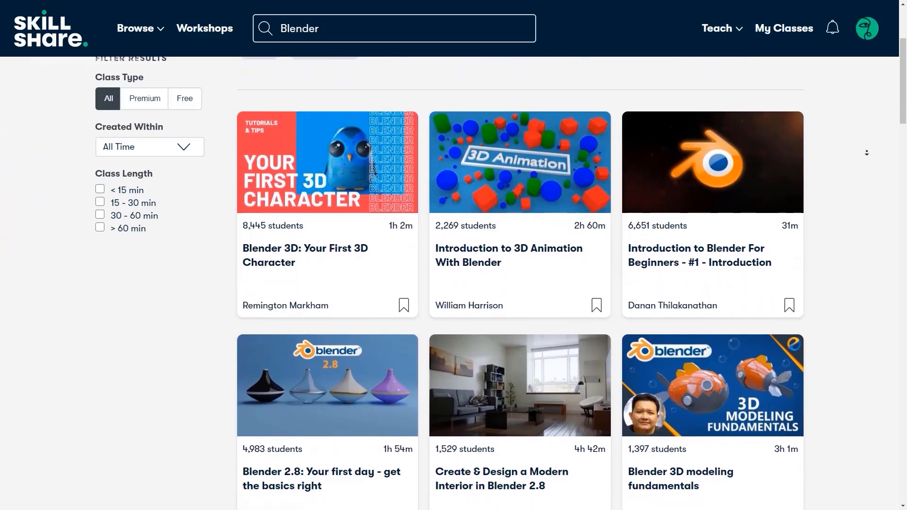
scroll(down, 3)
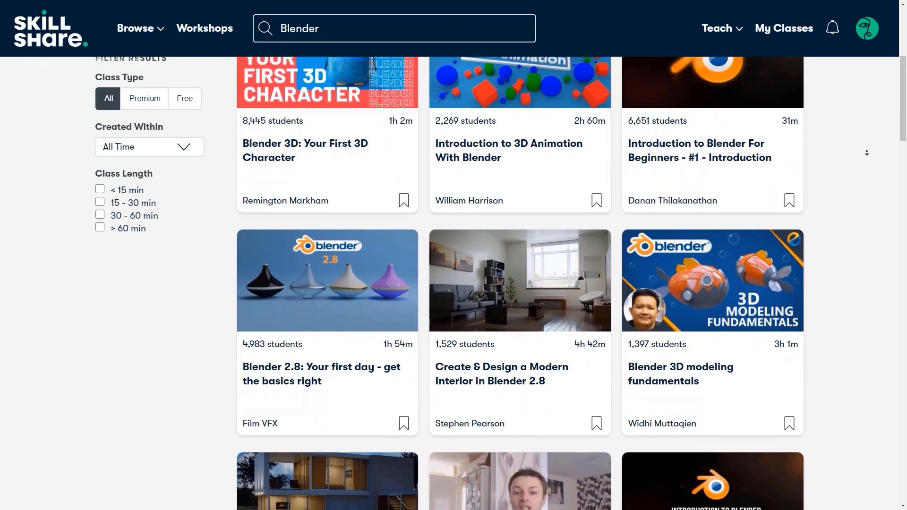
scroll(down, 3)
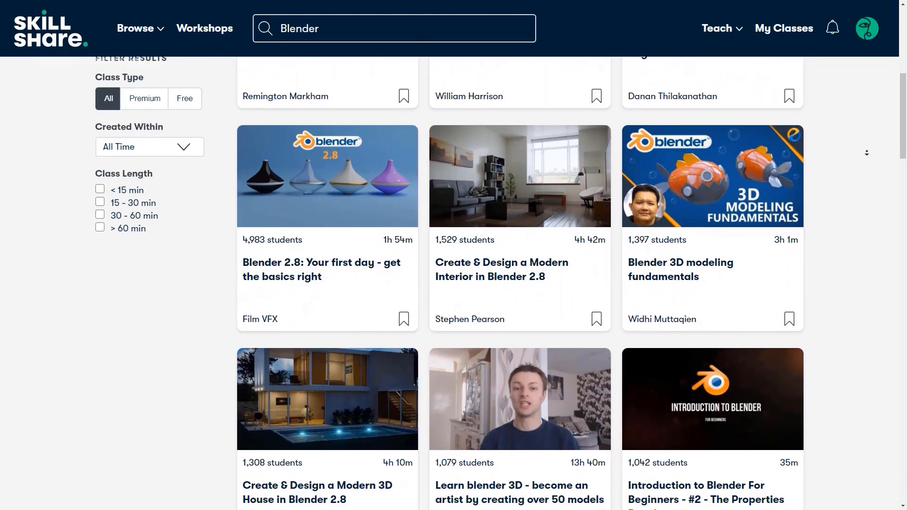
Search Skillshare for 'cinema 4D' and browse the class results
text(cinema 4D)
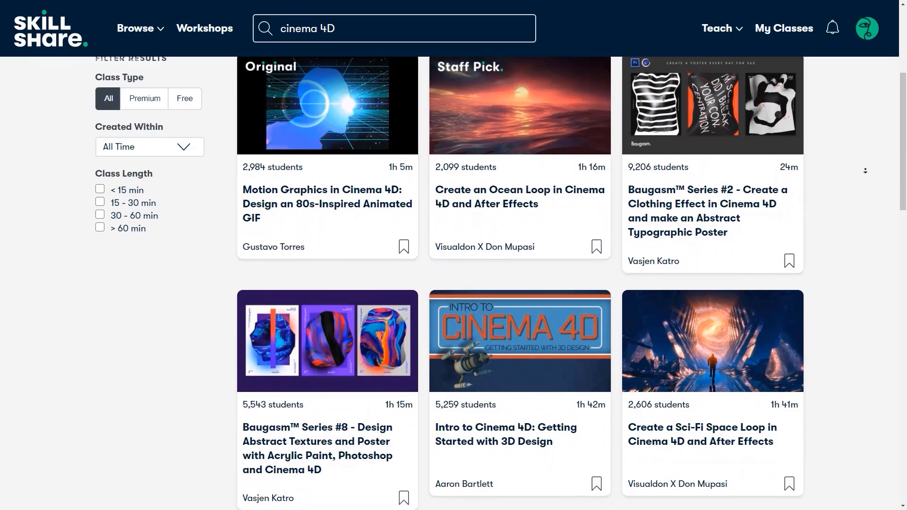
scroll(down, 3)
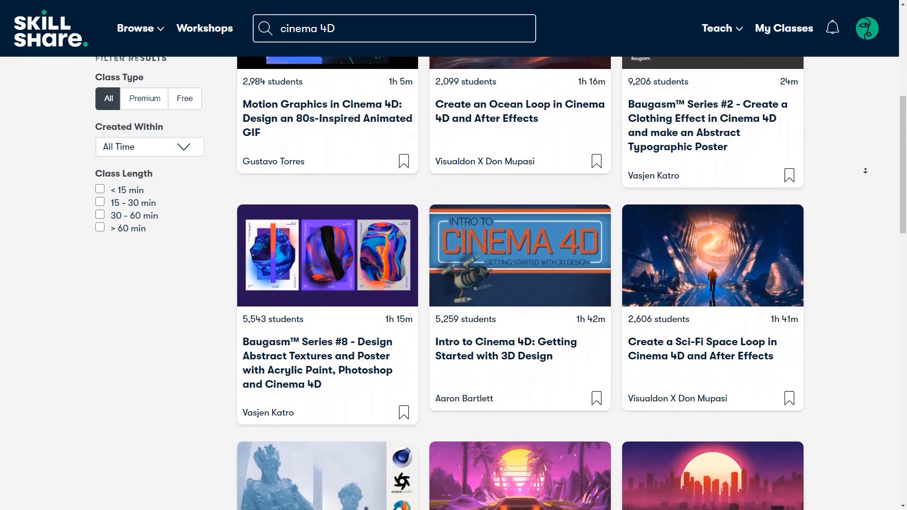
scroll(down, 3)
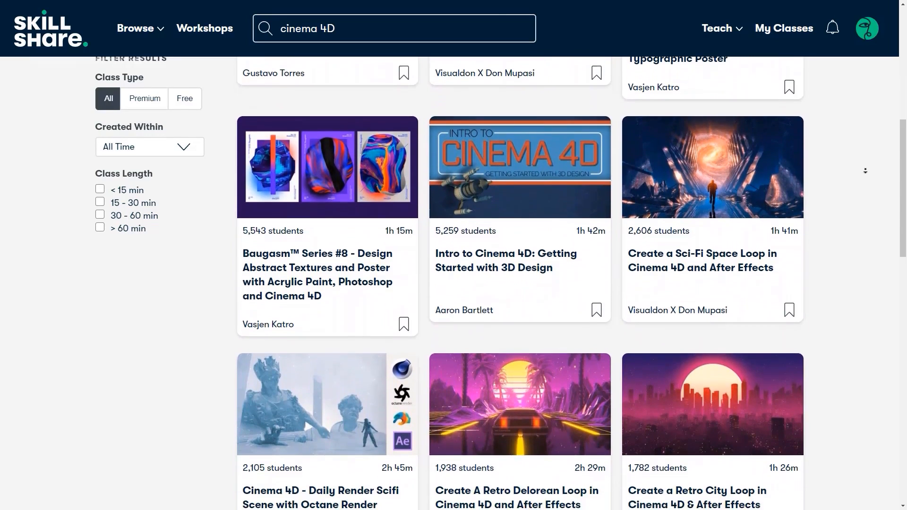
Search for 'game engine' and scroll through its class results
text(game engine)
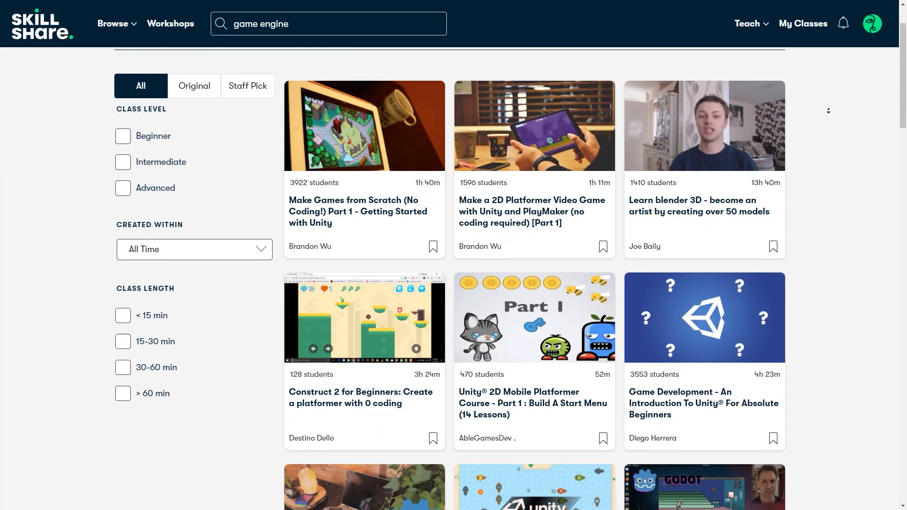
scroll(down, 3)
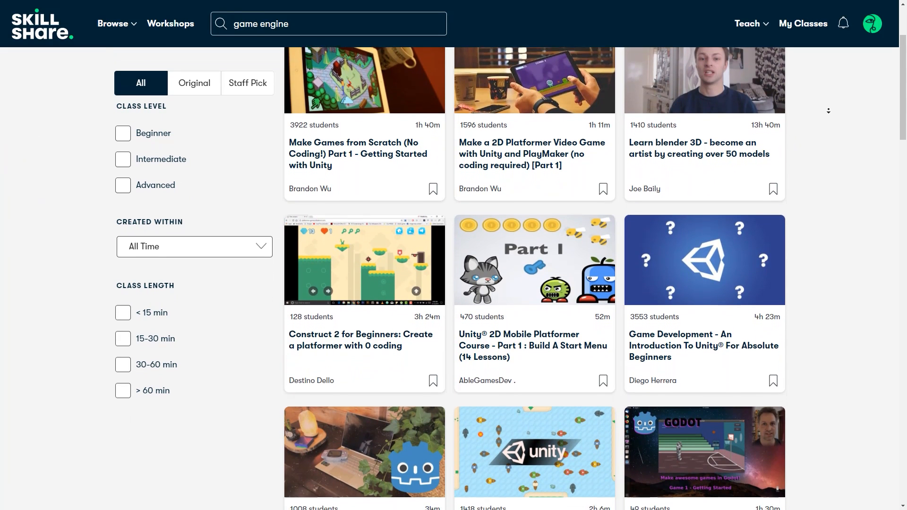
scroll(down, 3)
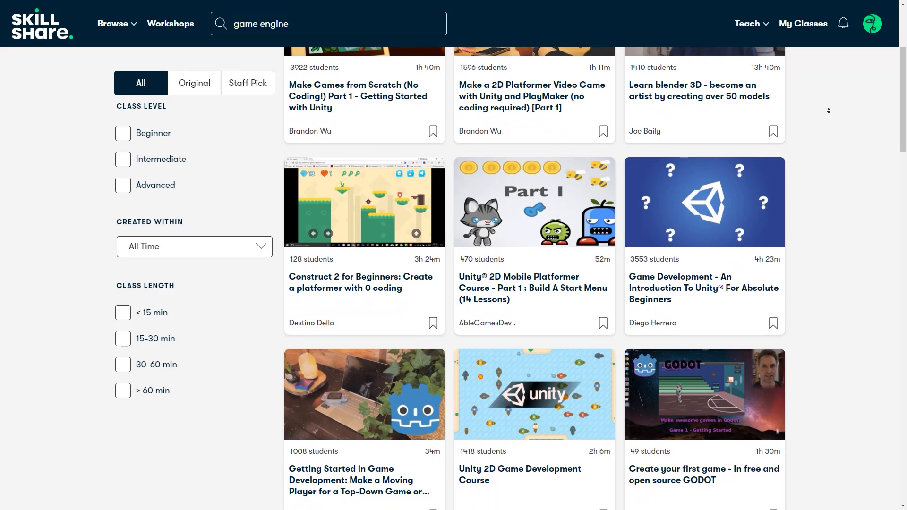
scroll(down, 3)
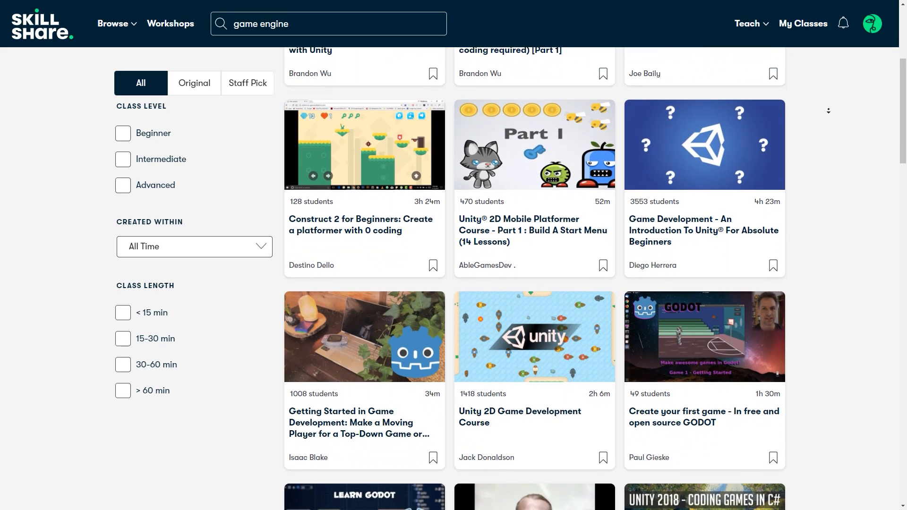
scroll(down, 3)
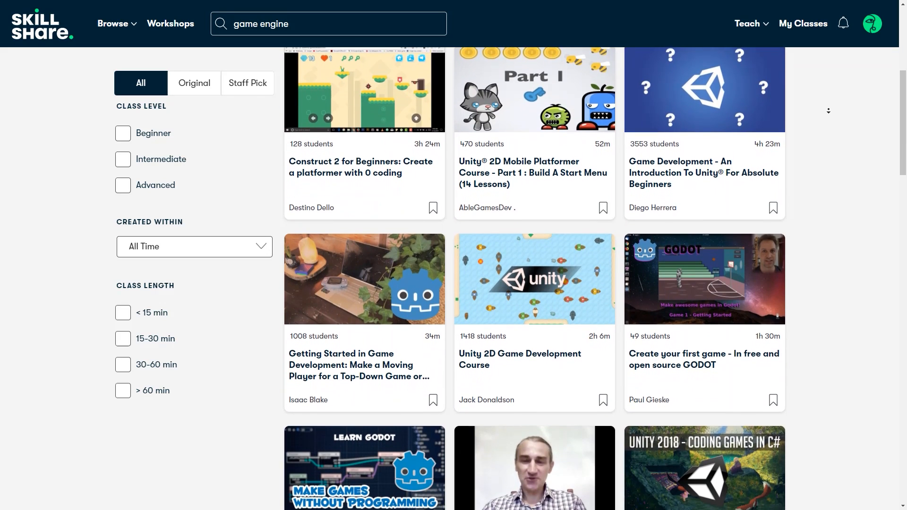
scroll(down, 3)
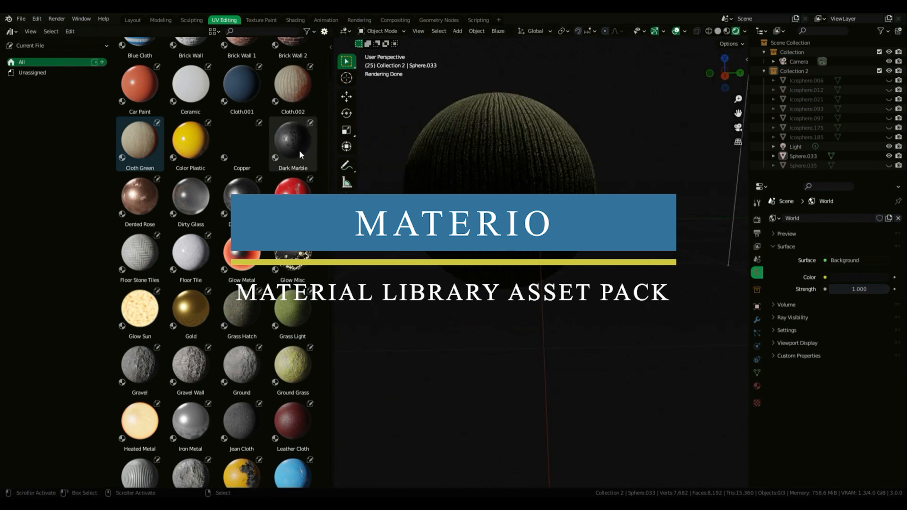
Apply Color Plastic to the sphere with a blue-to-green gradient
click(241, 200)
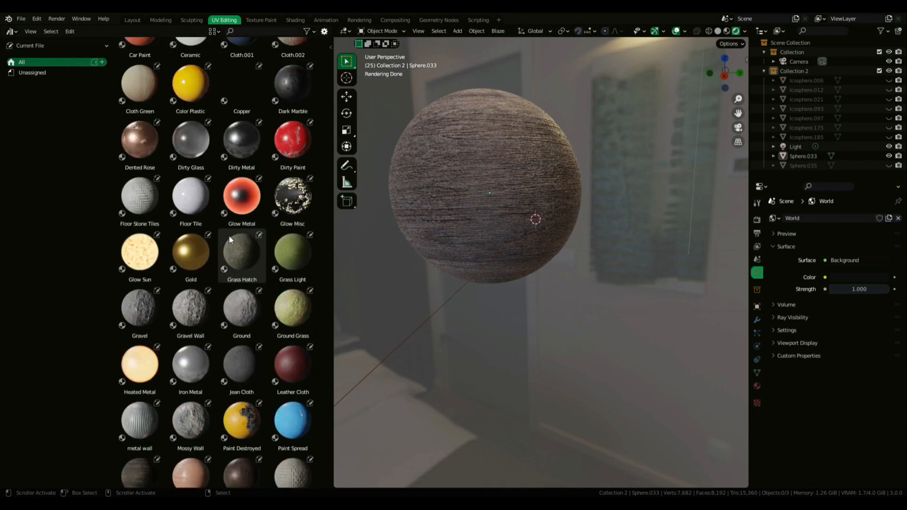
click(190, 195)
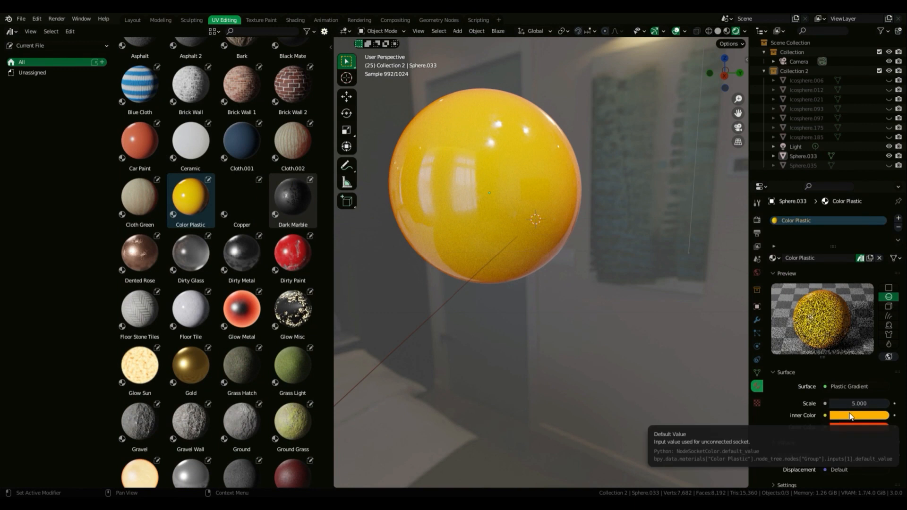
click(858, 415)
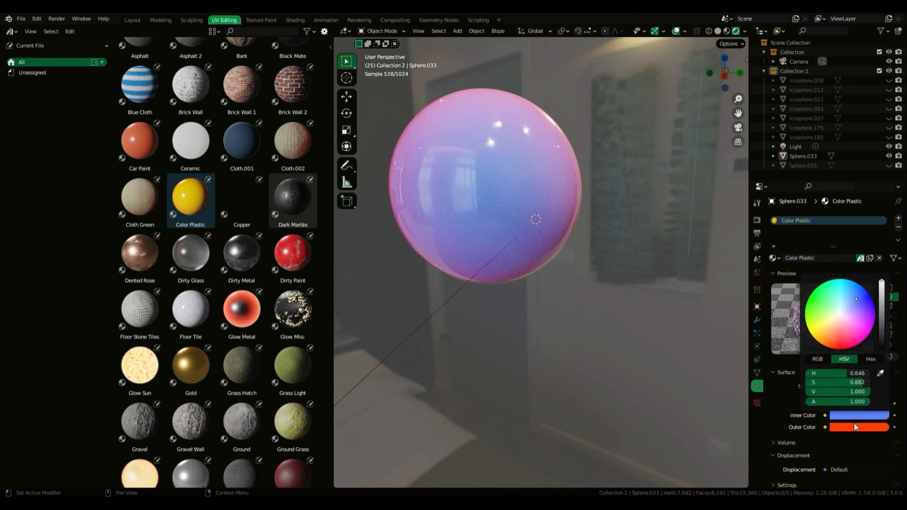
click(820, 313)
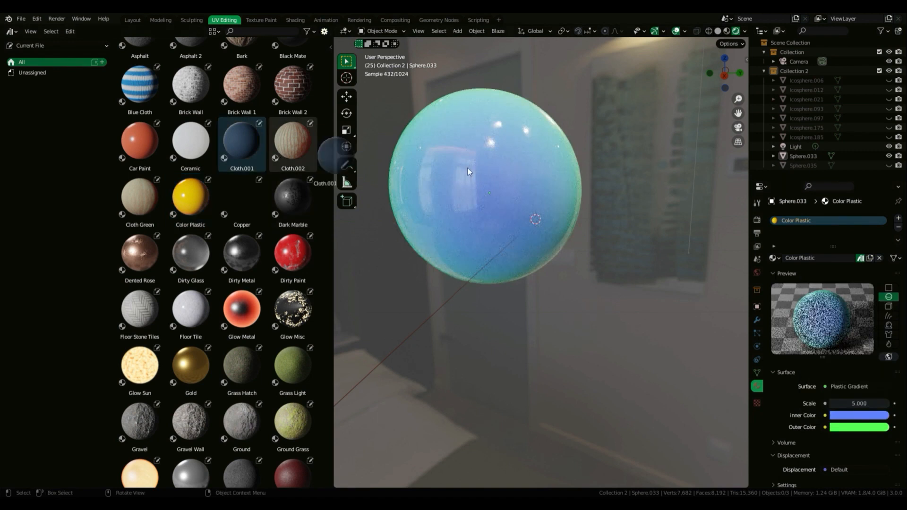
Apply the Cloth.001, Brick Wall 2 and Black Mate materials to the sphere
double_click(242, 141)
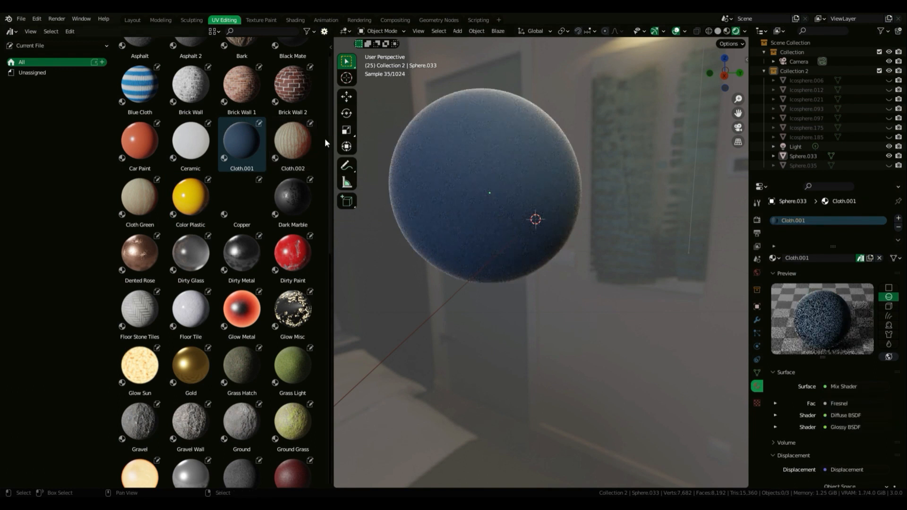
click(292, 84)
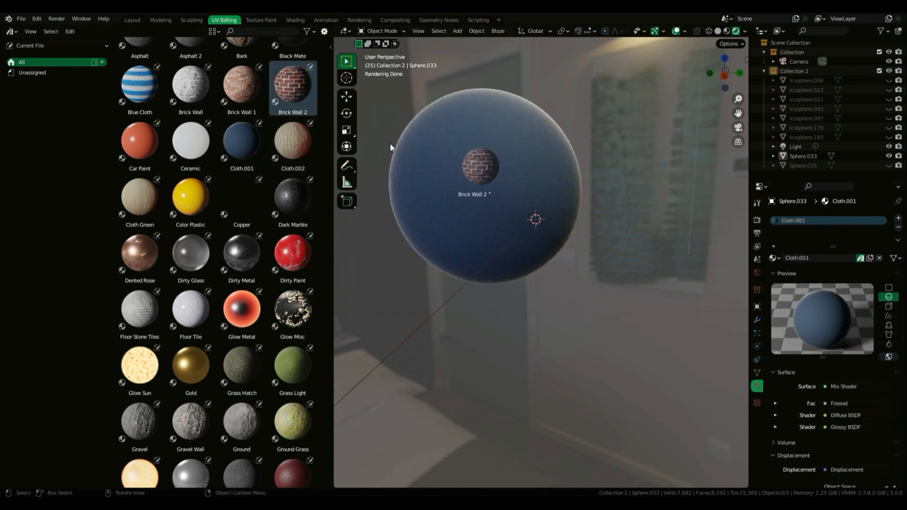
click(241, 122)
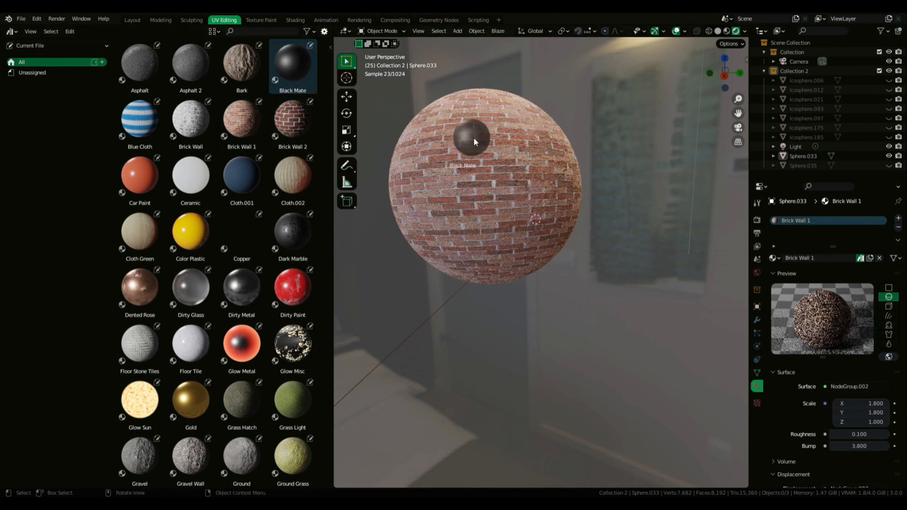
click(242, 60)
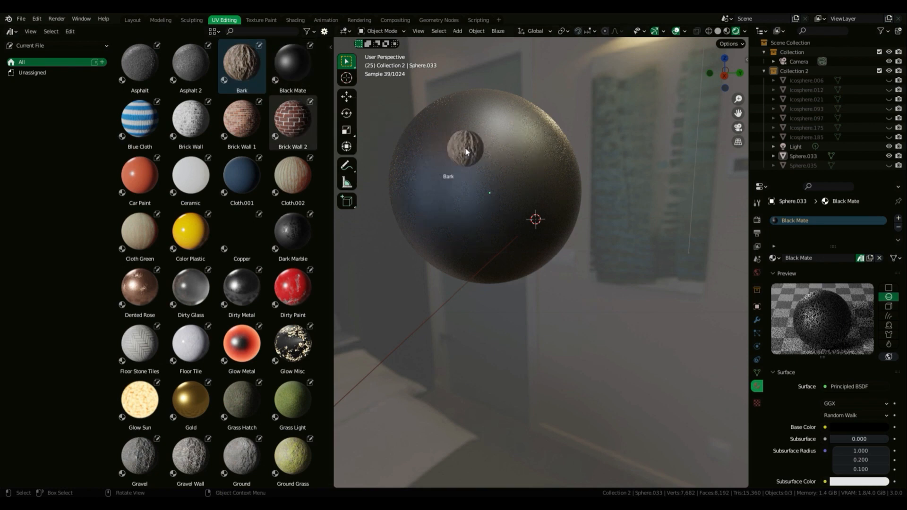
Show the File Paths section of Preferences and reposition the Preferences window
click(140, 10)
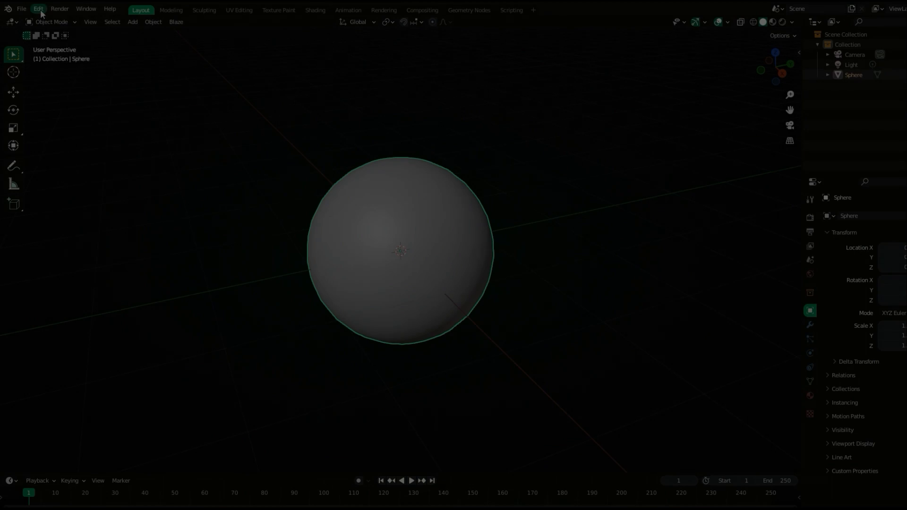
click(38, 8)
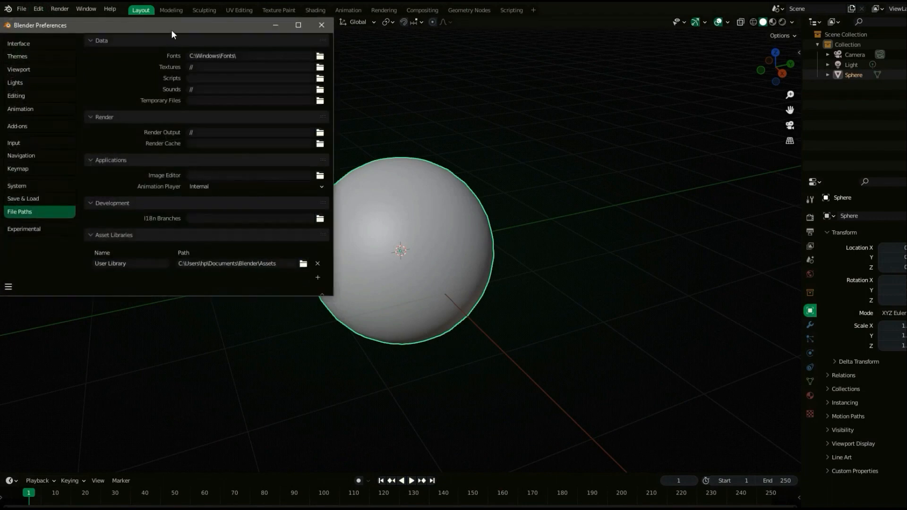
drag(174, 25, 283, 41)
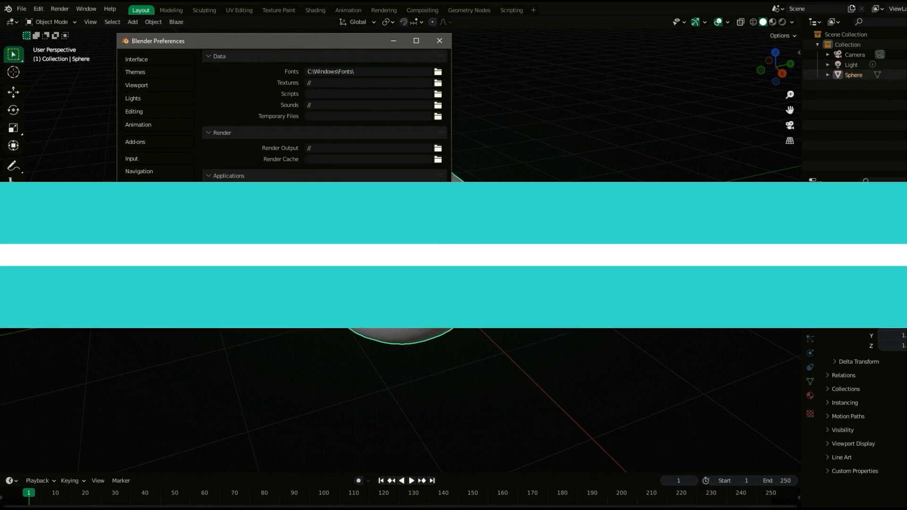
Displace the grid with the Marble preset and tweak the terrain's displacement strength
click(438, 41)
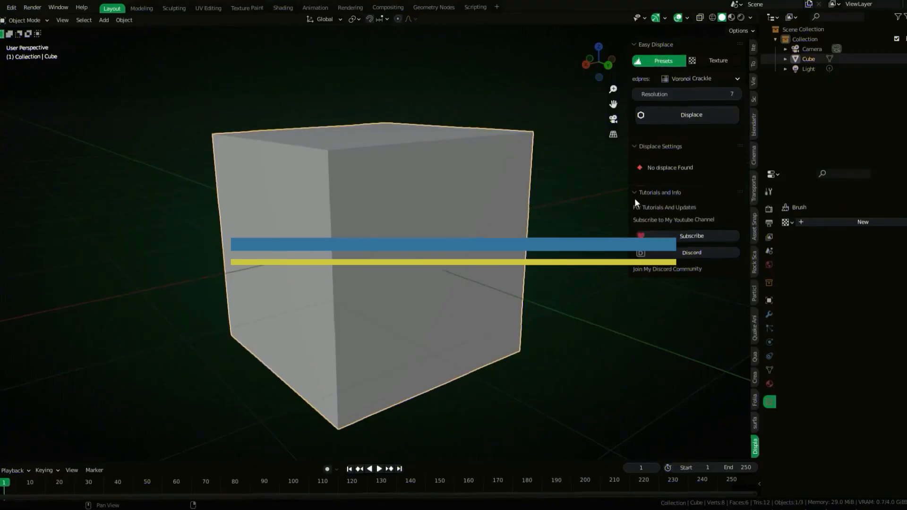
click(690, 115)
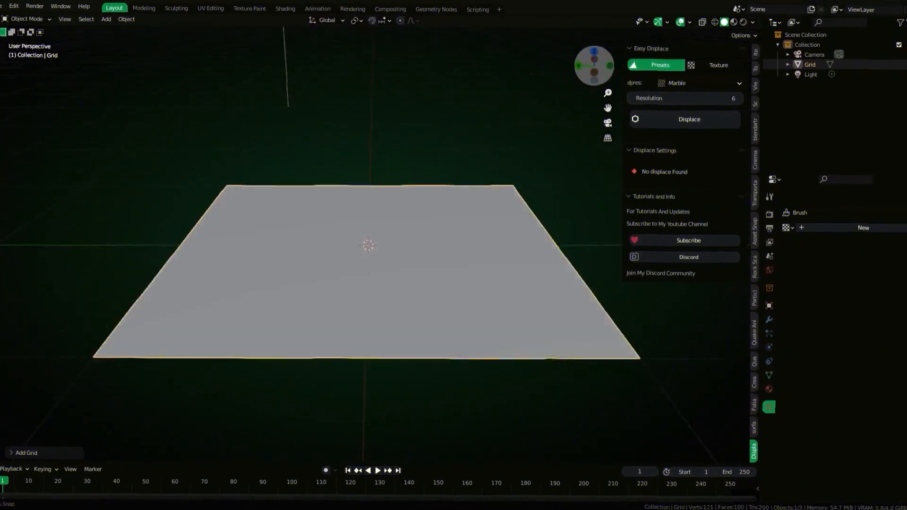
click(688, 119)
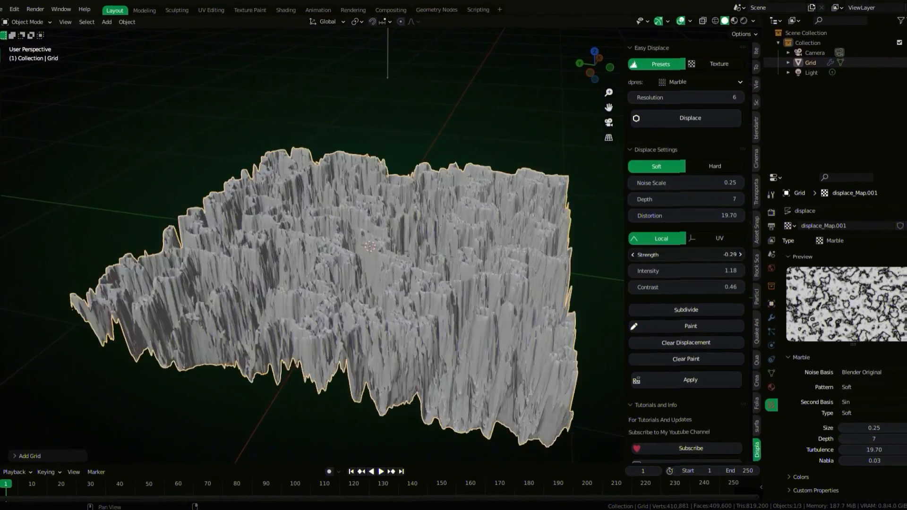
drag(665, 252, 723, 252)
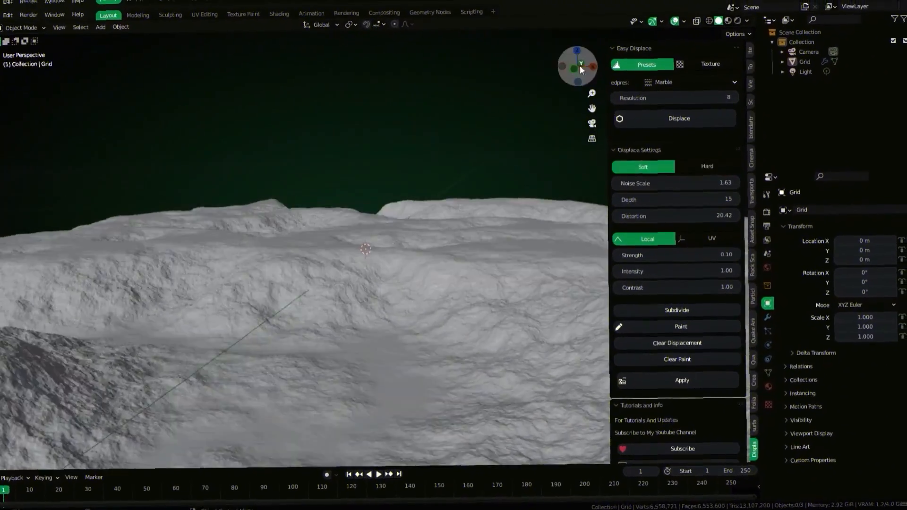
click(710, 64)
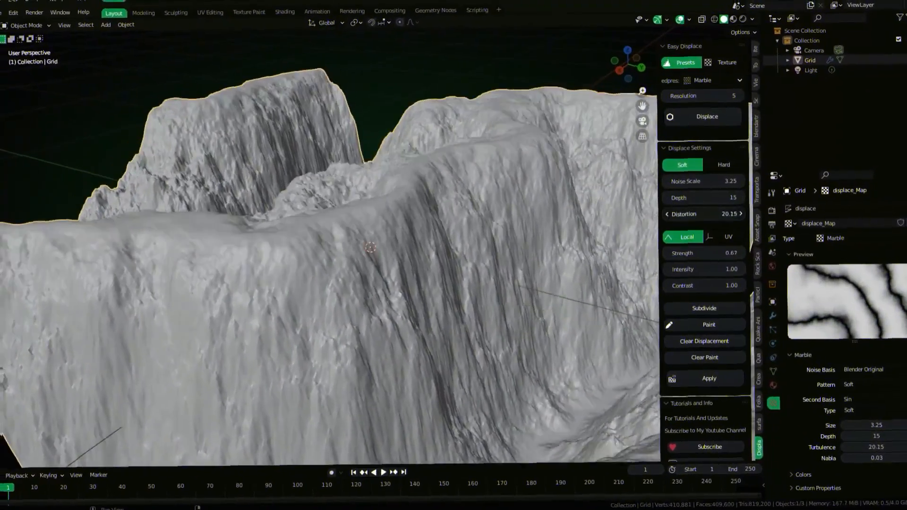
click(722, 164)
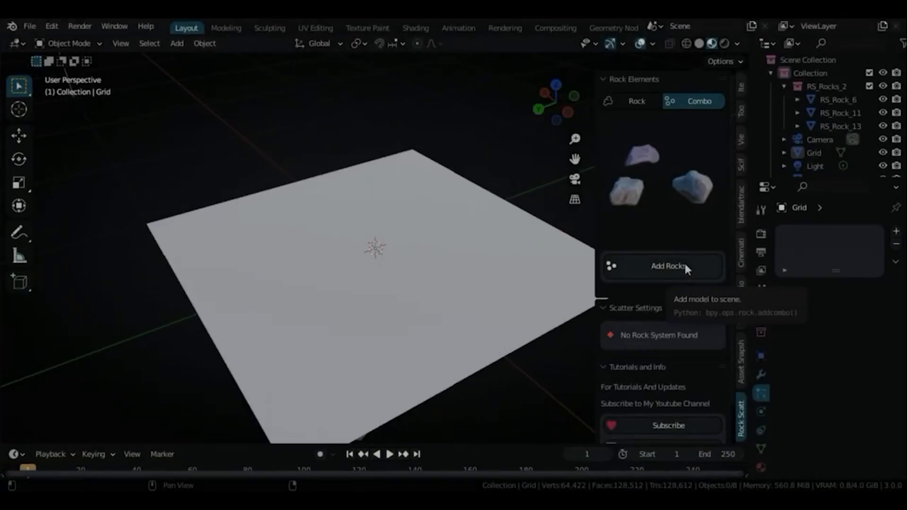
Add several different rock combos to the grid, then start painting rocks
click(662, 266)
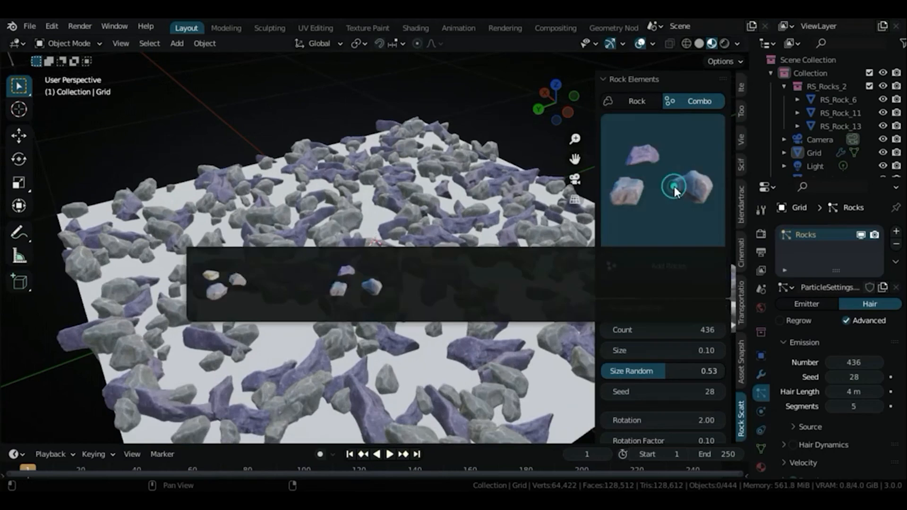
click(675, 191)
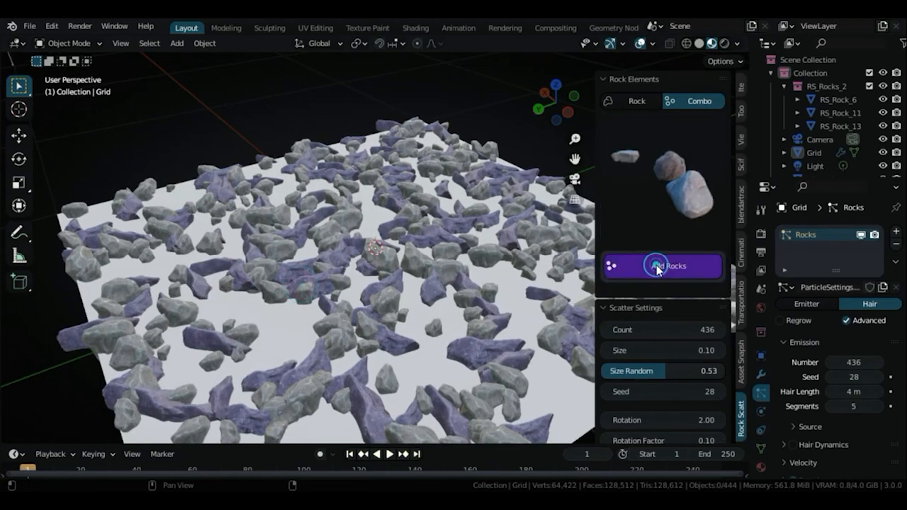
click(662, 265)
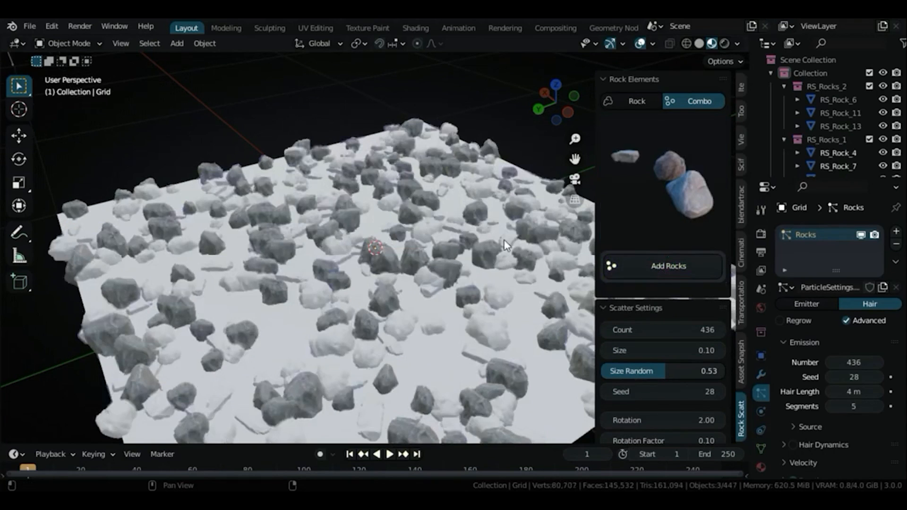
click(662, 265)
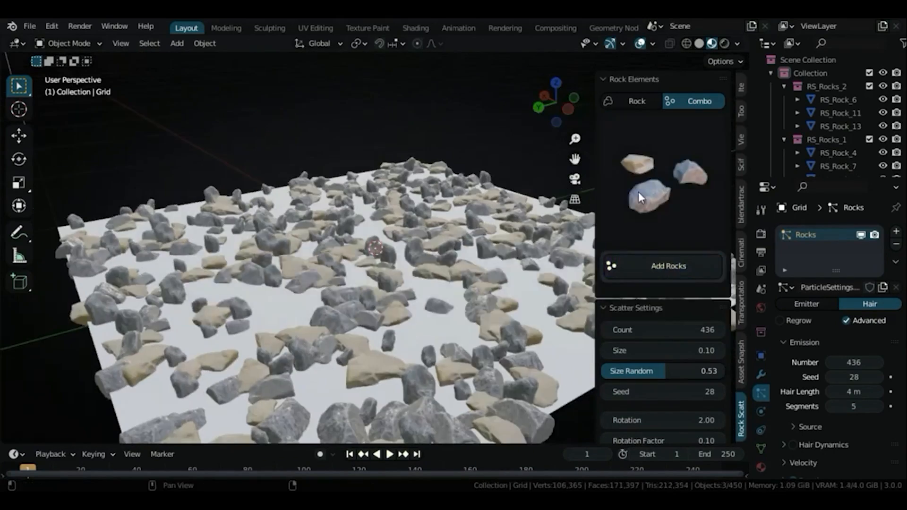
click(636, 101)
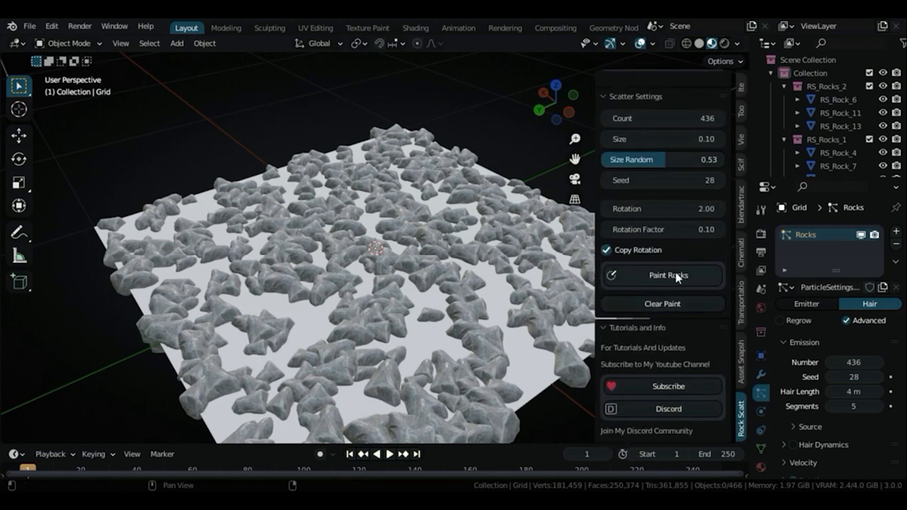
click(661, 275)
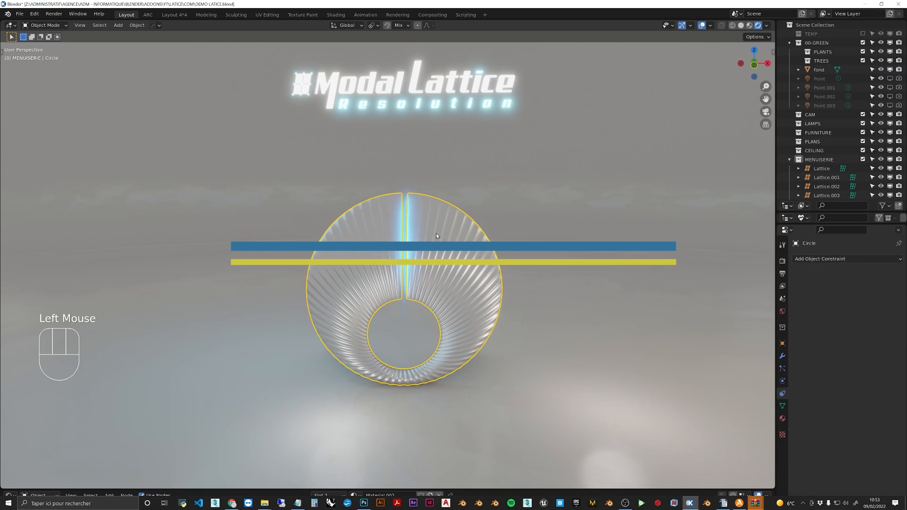
Wrap the Circle object in a Modal Lattice and move lattice points to bend it
key(Tab)
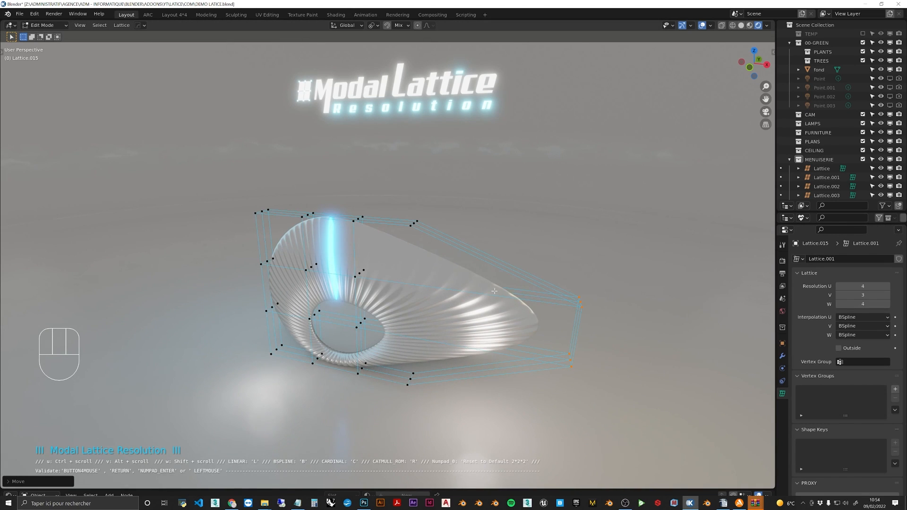
key(r)
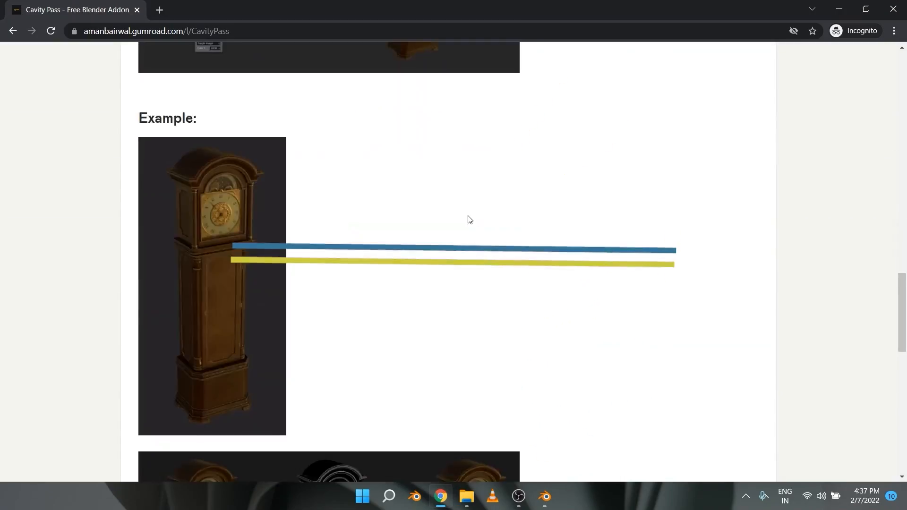
Preview and render the clock's cavity pass, then set the CavityPass node colour
click(543, 500)
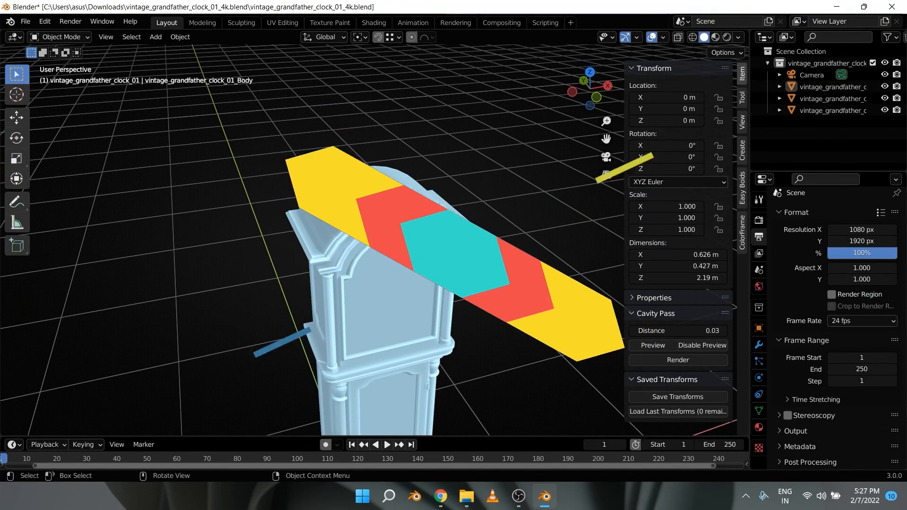
click(676, 330)
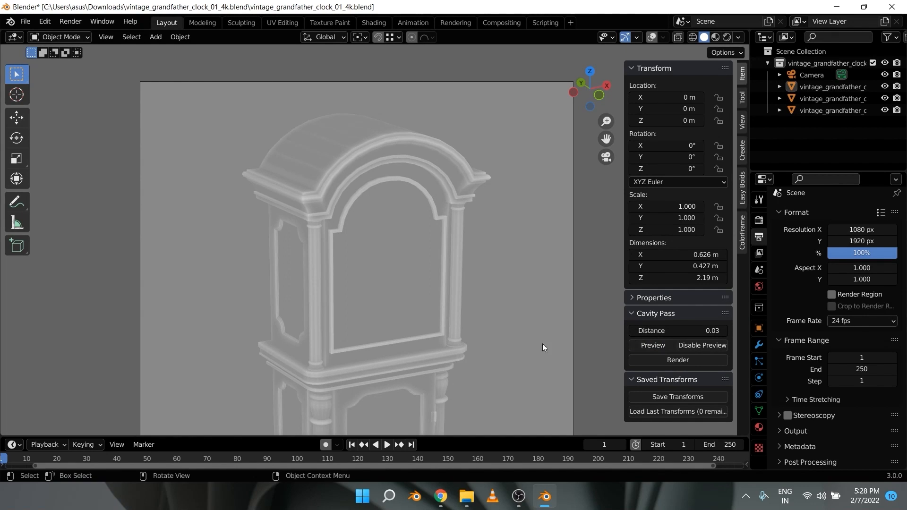
mouse_move(677, 358)
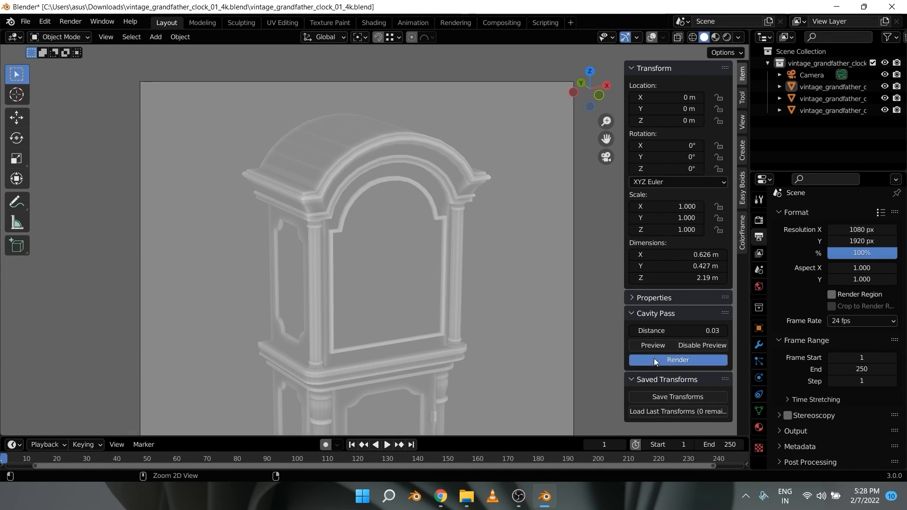
click(677, 359)
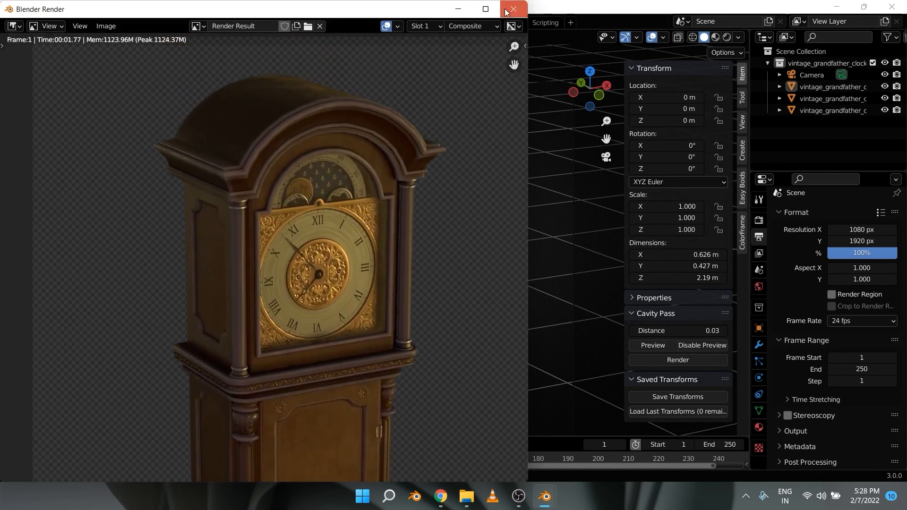
click(511, 9)
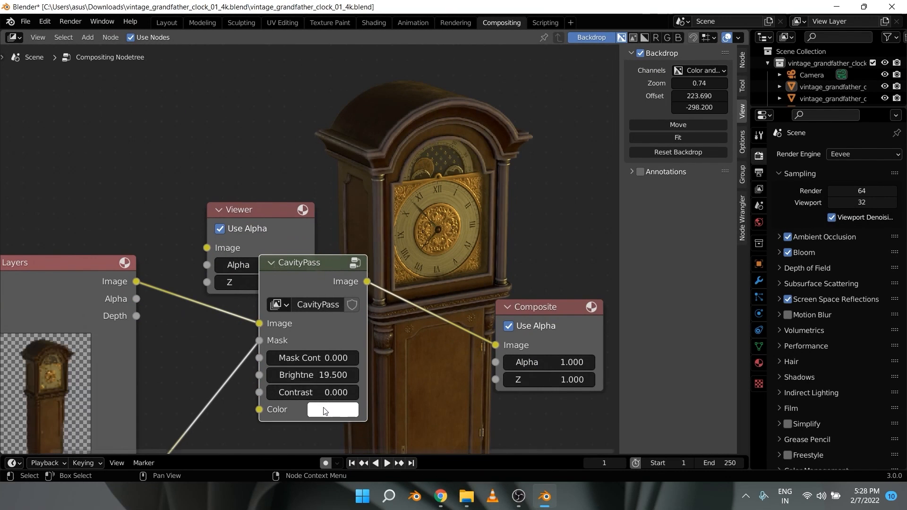
click(332, 409)
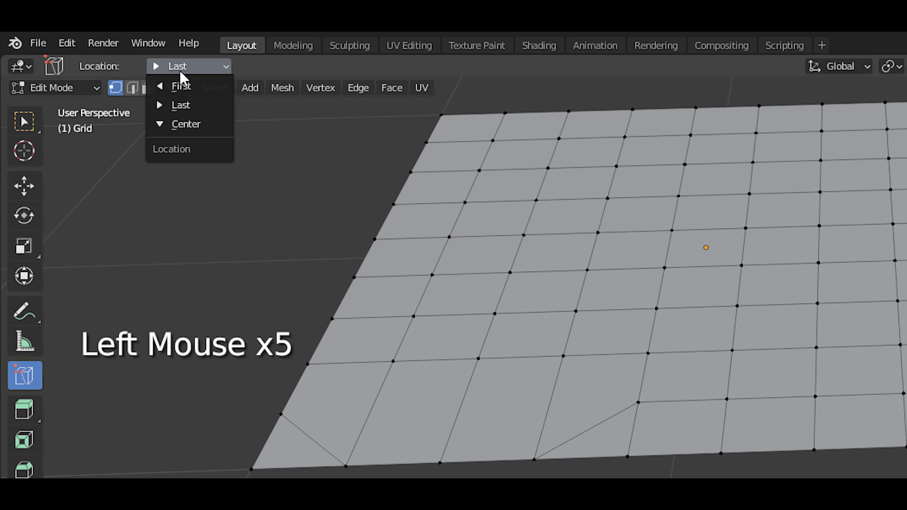
Merge grid vertices with merge location set to Center, then First
click(186, 124)
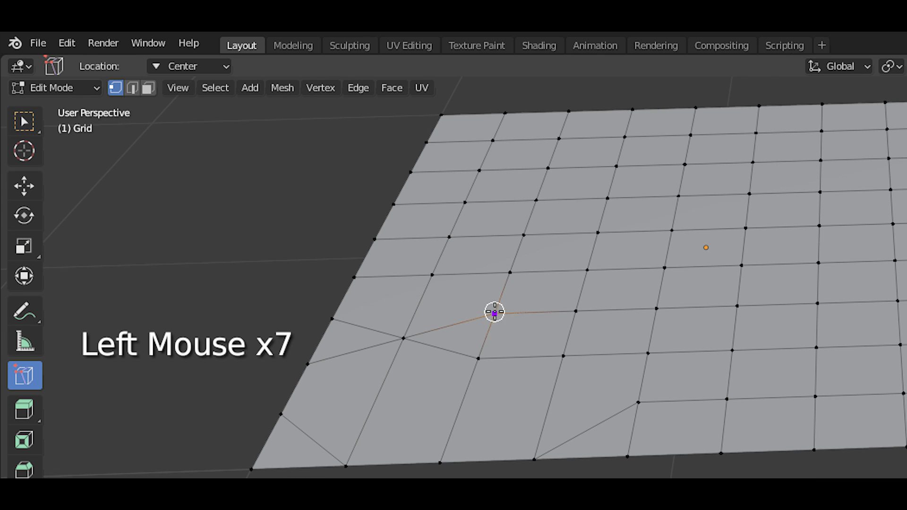
click(188, 66)
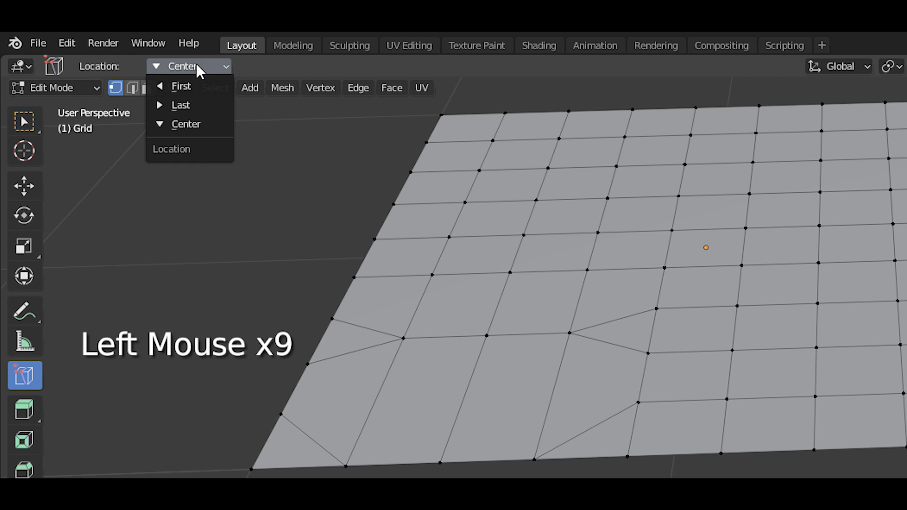
click(181, 85)
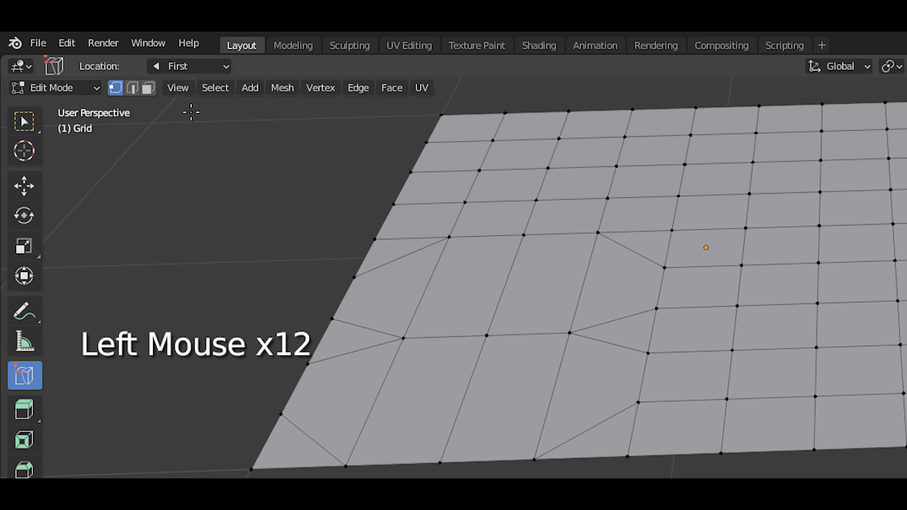
click(132, 87)
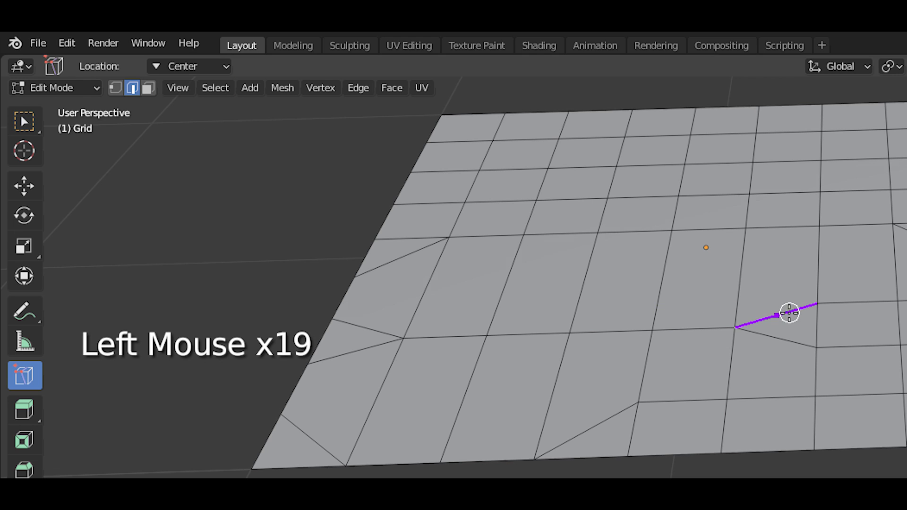
Set merge location to Last and merge a grid edge onto its neighbour
click(188, 66)
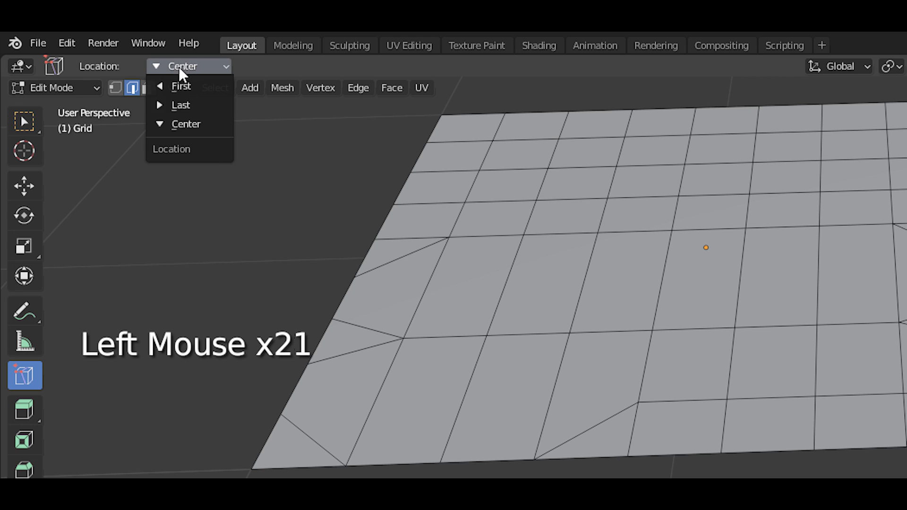
click(181, 104)
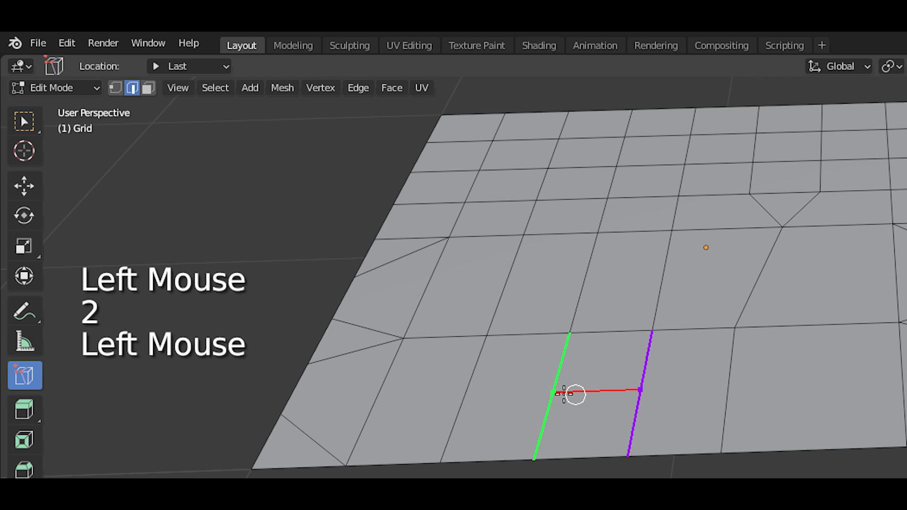
drag(572, 394, 618, 278)
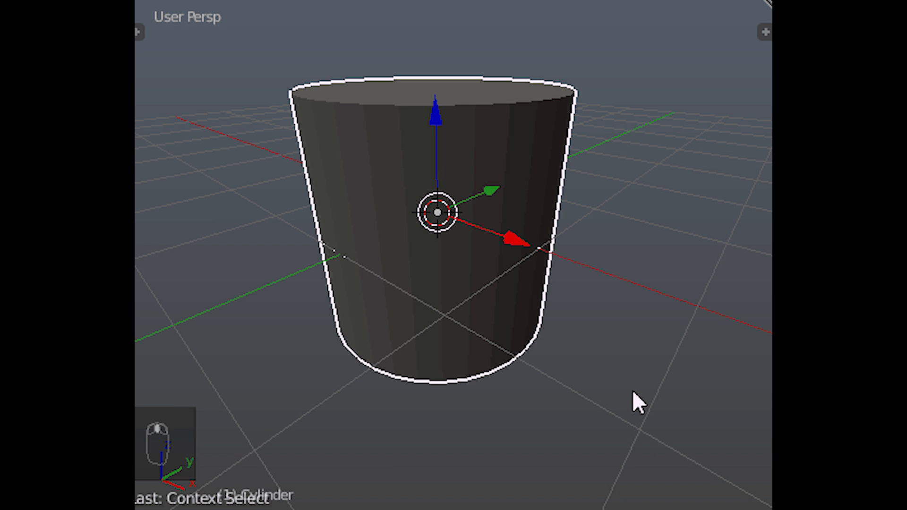
key(ctrl+shift+z)
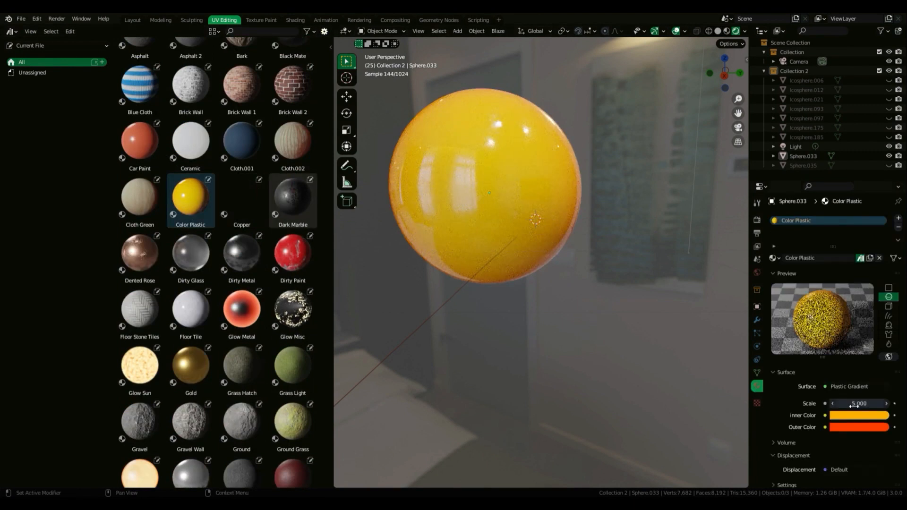
Set the Color Plastic material's Inner Color to blue for a pink-blue gradient
click(858, 415)
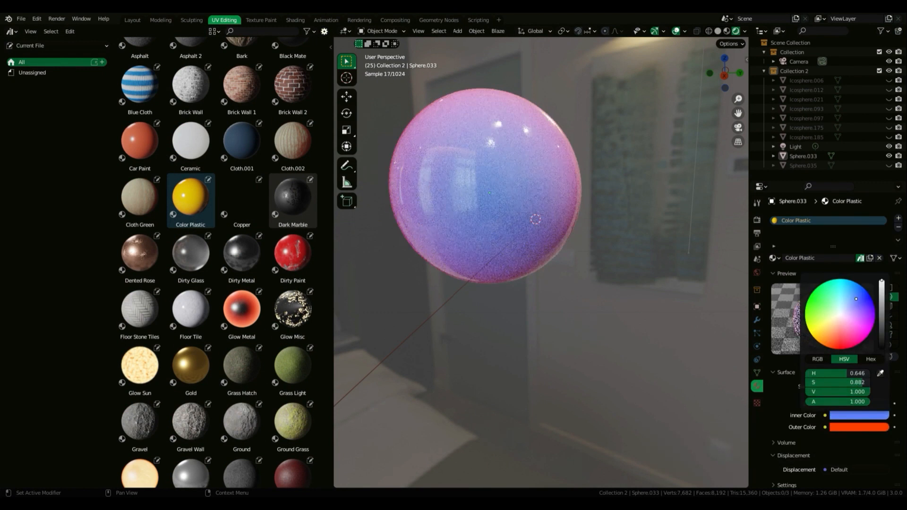